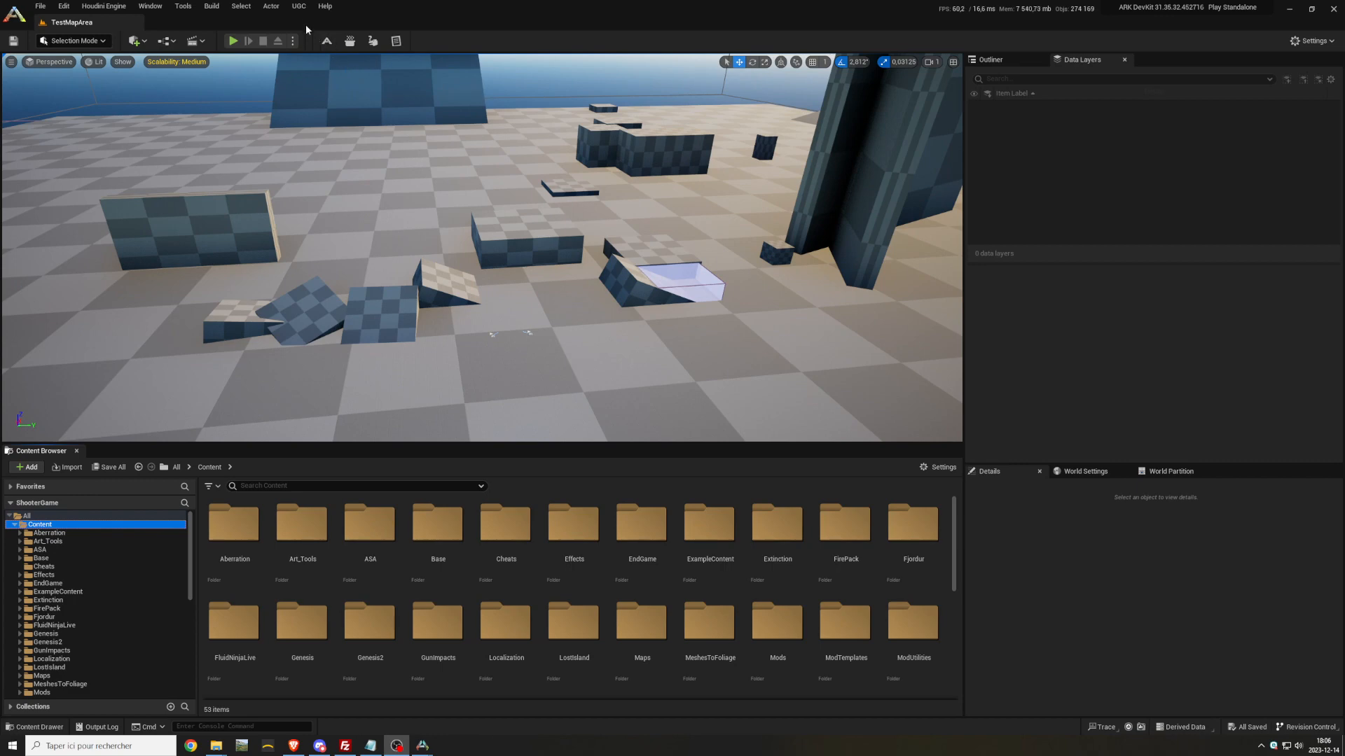
Step: Start creating a new ARK mod from the UGC menu's Create Mod command
left_click(298, 6)
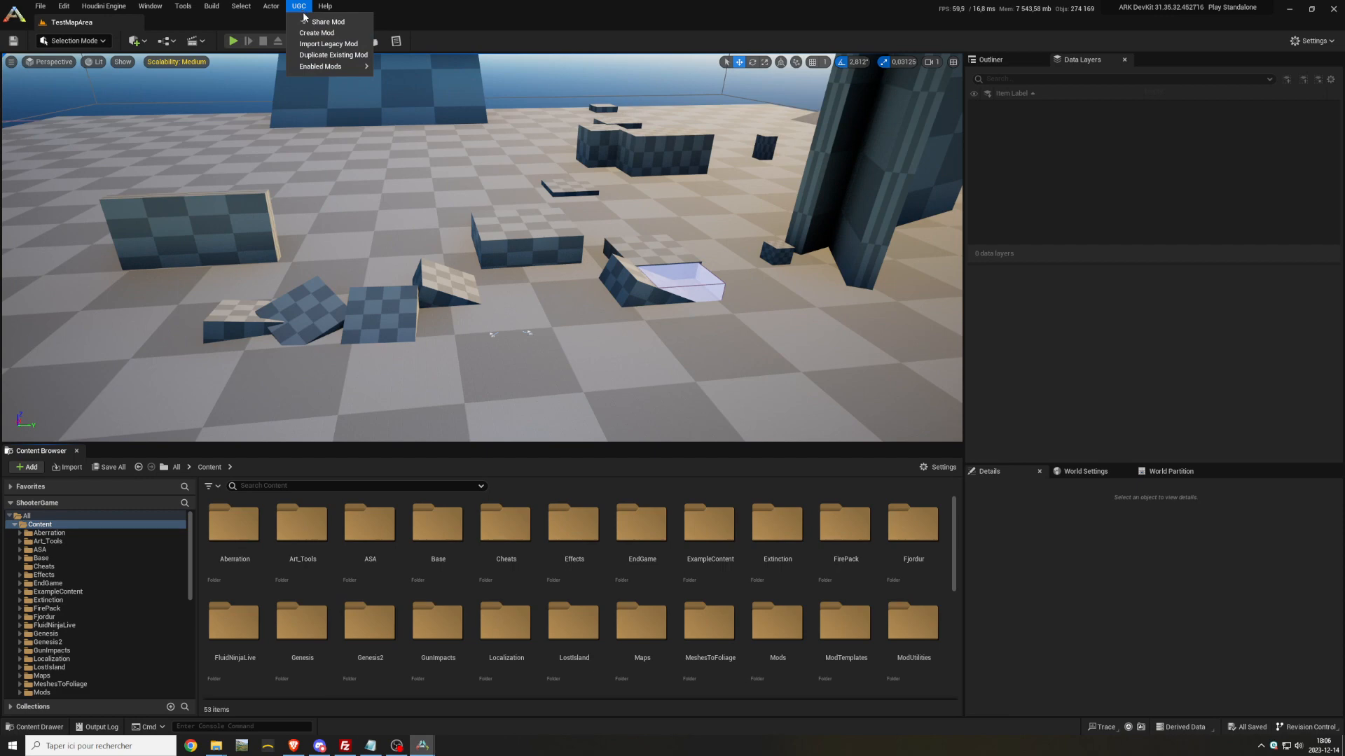
left_click(316, 33)
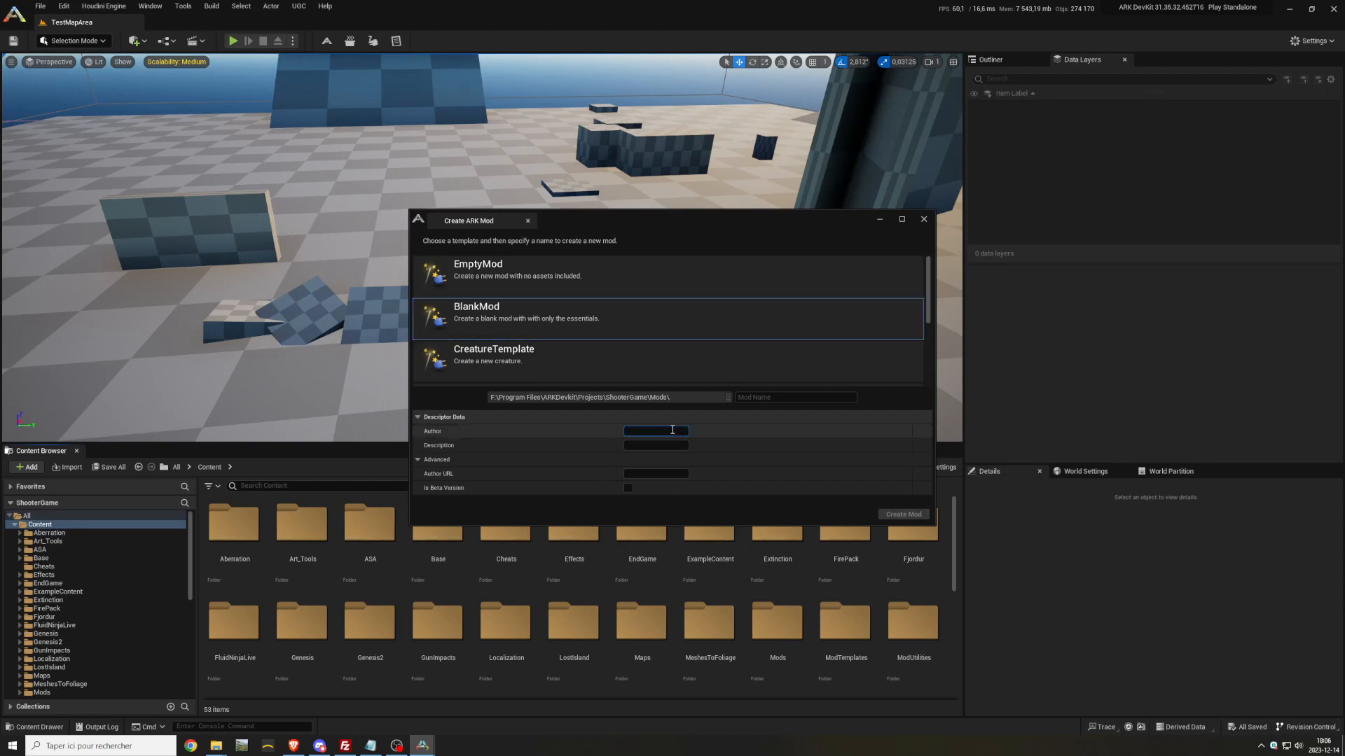
Step: Create a BlankMod named TUTO with author TUTO and description TUTO
type("TUTO")
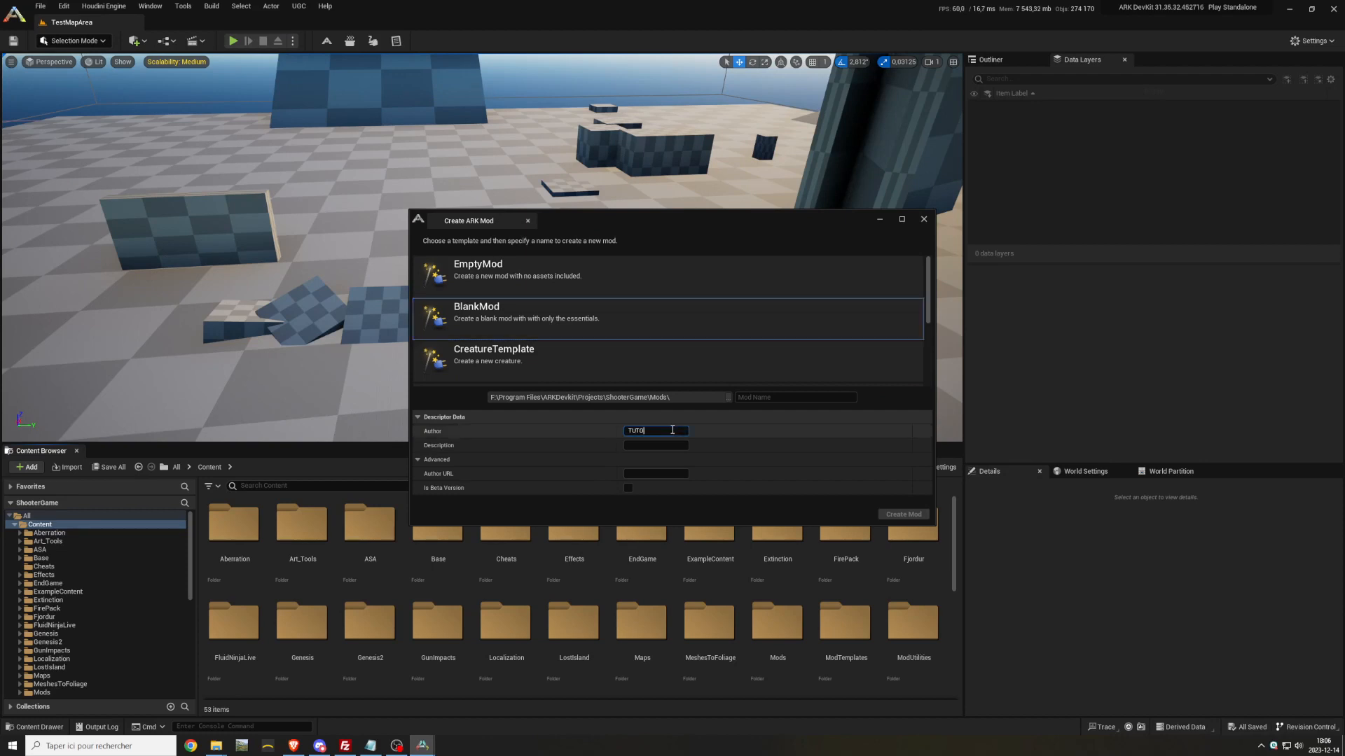
left_click(656, 445)
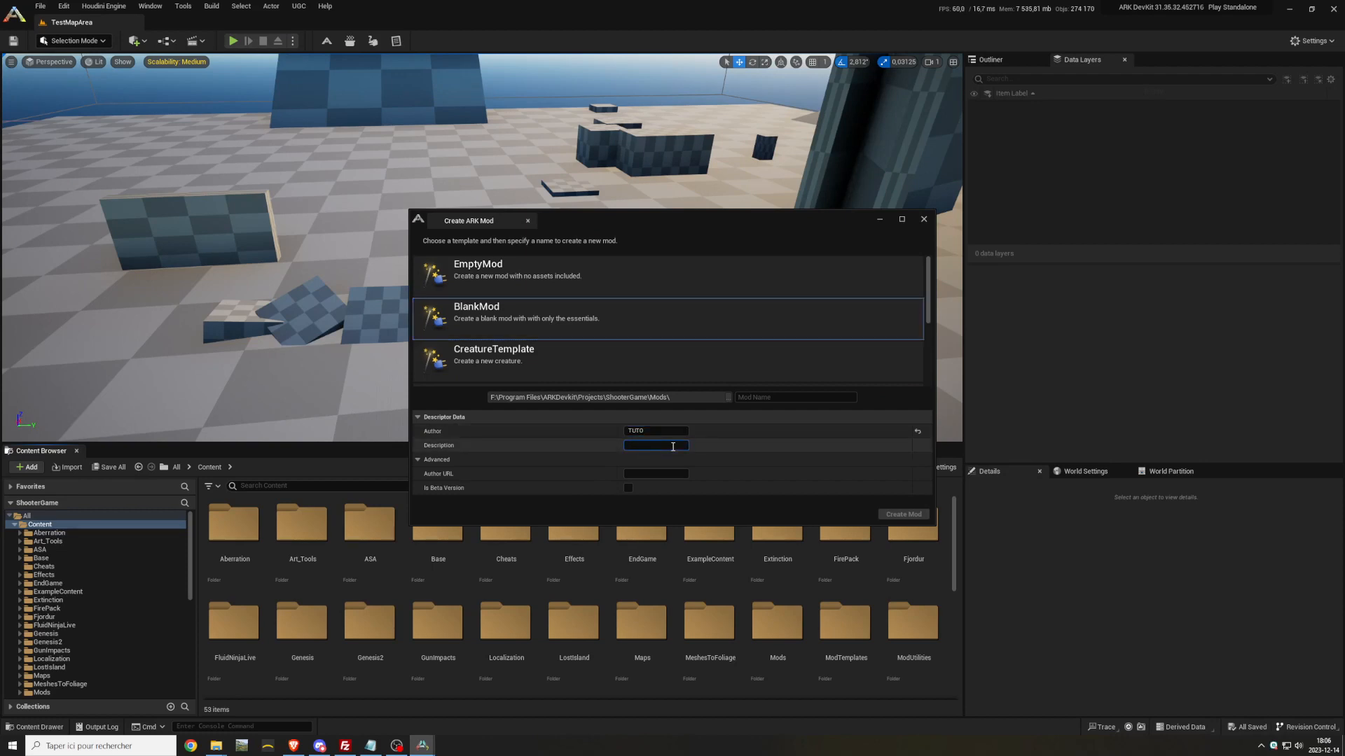
type("TUTO")
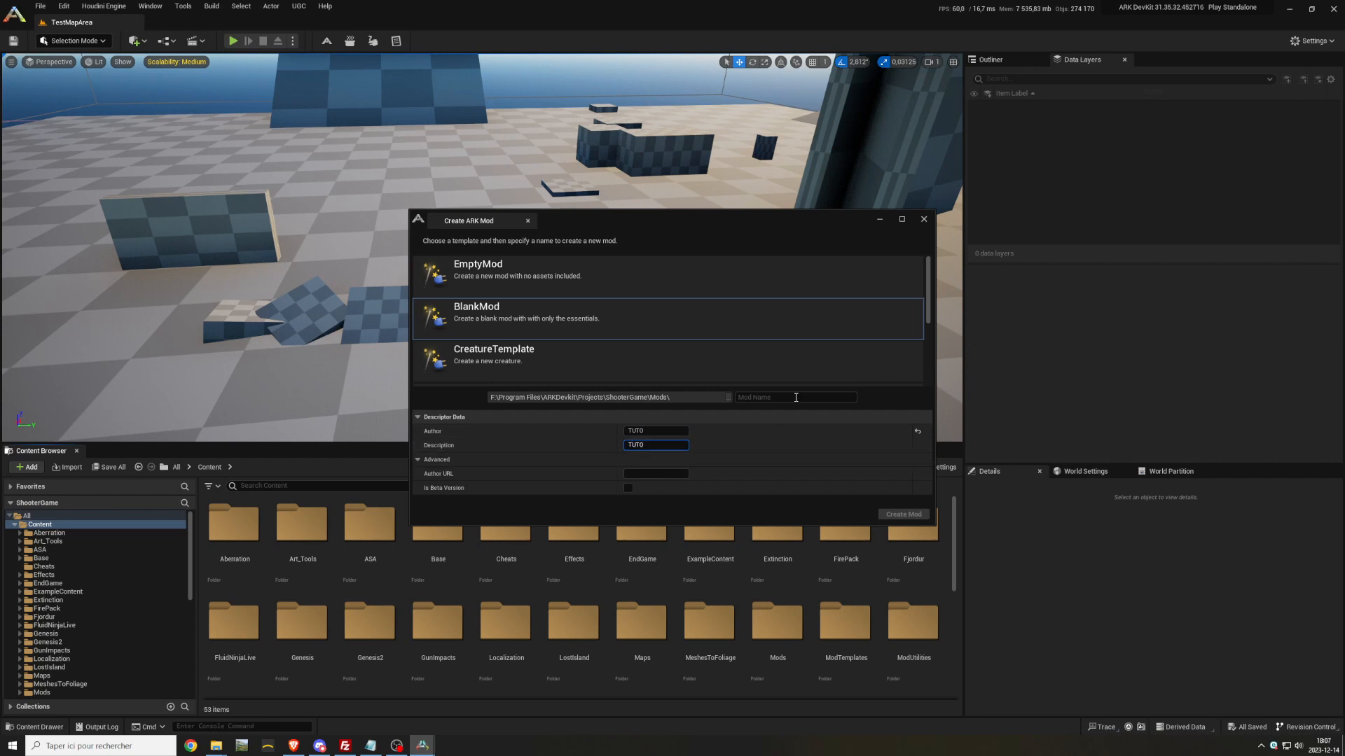
type("TUTO")
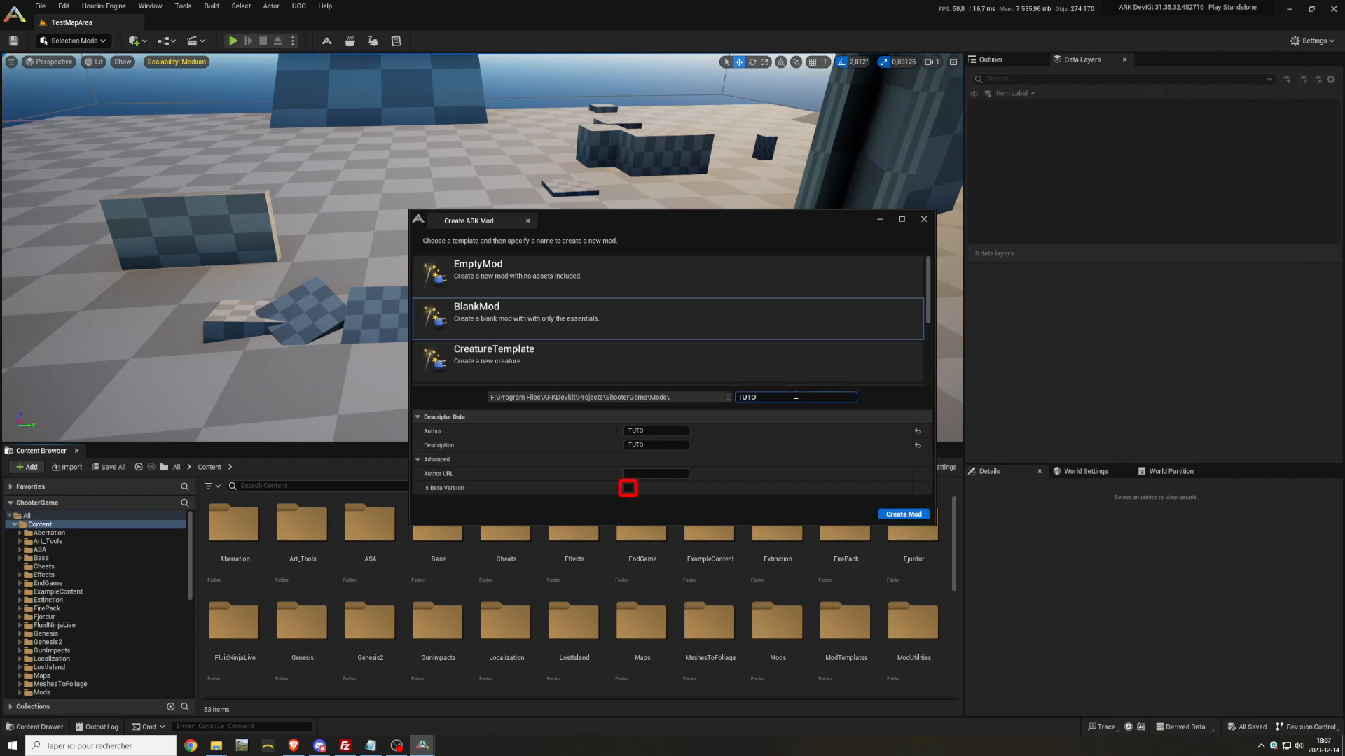
left_click(655, 474)
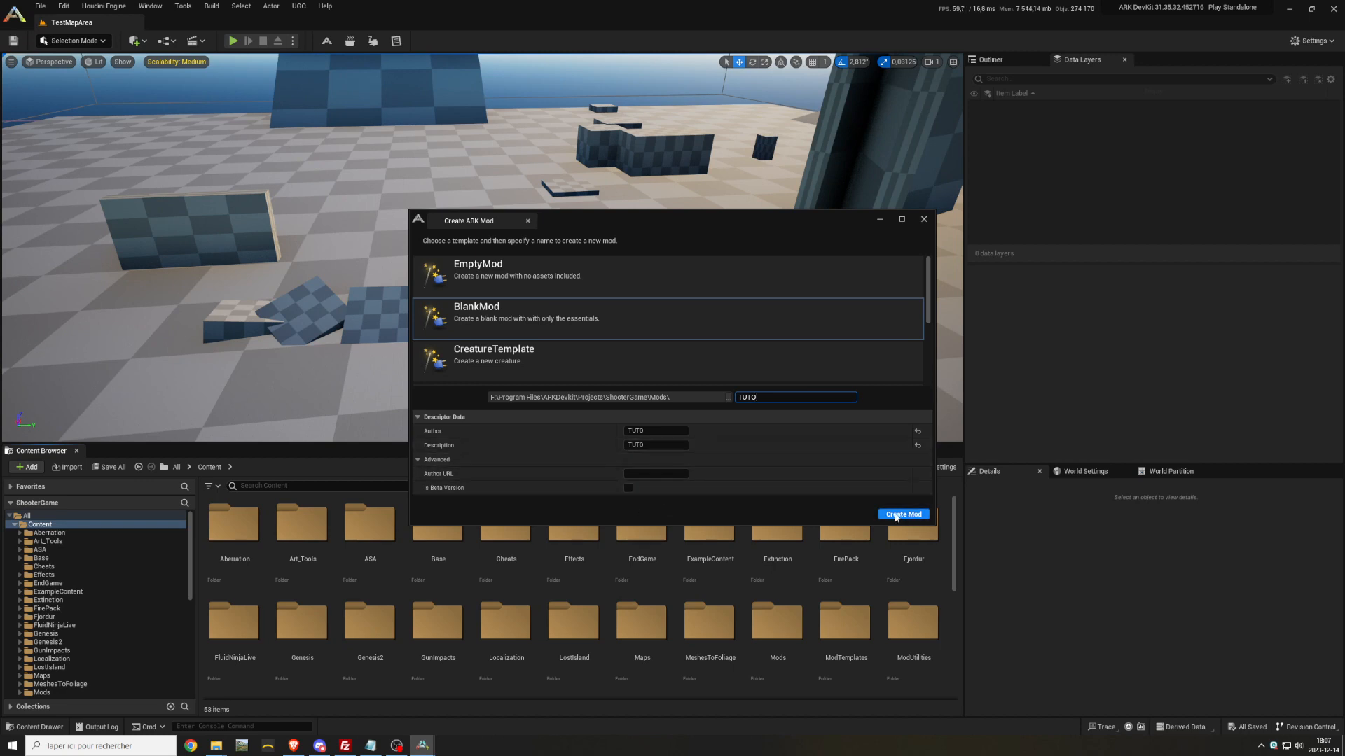
left_click(902, 514)
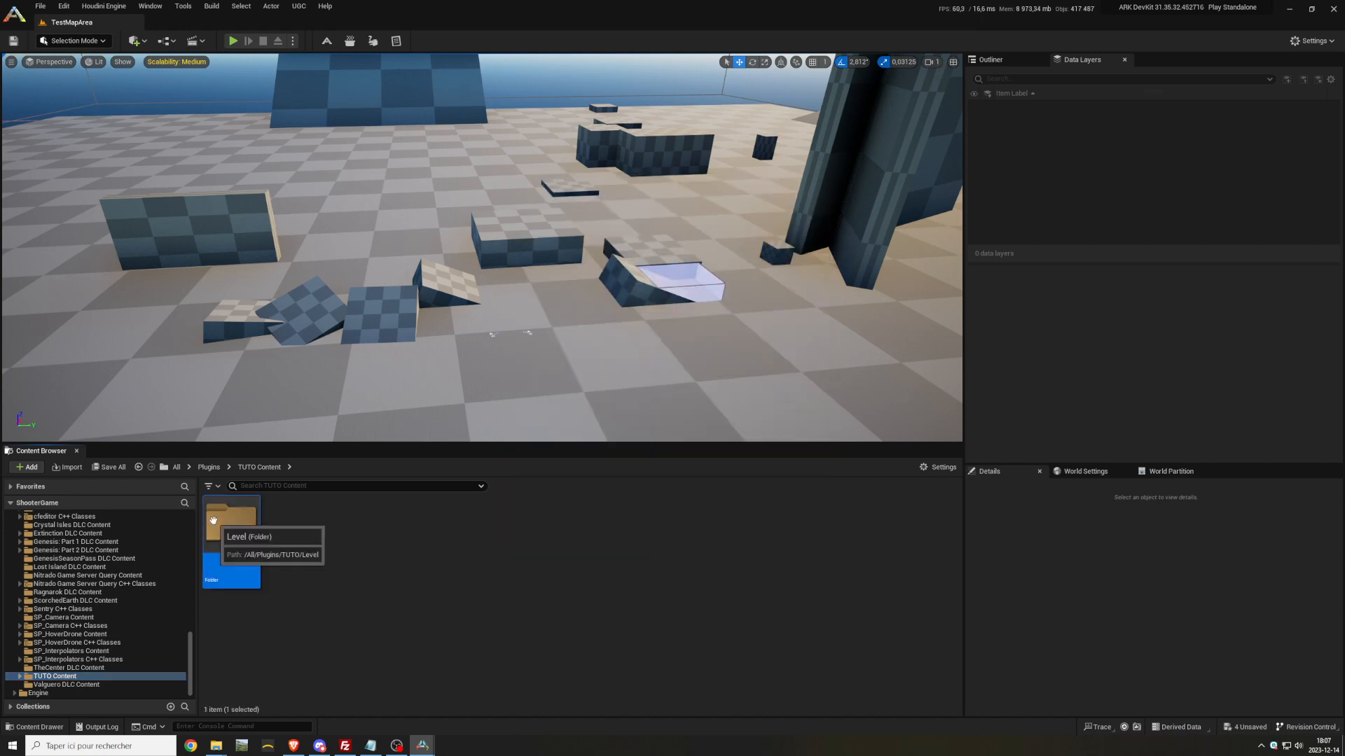
Step: Delete both template TestMapArea levels and the now-empty Level folder from TUTO Content
double_click(231, 524)
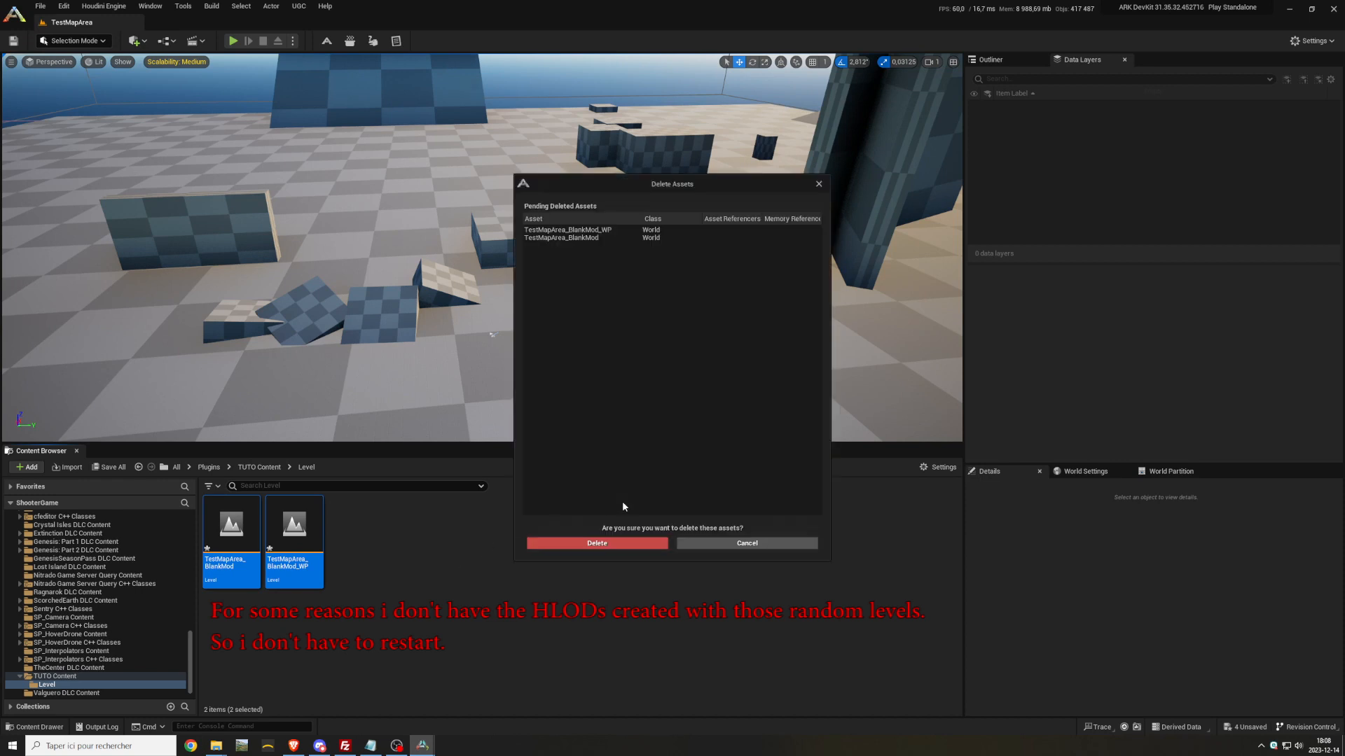
left_click(596, 543)
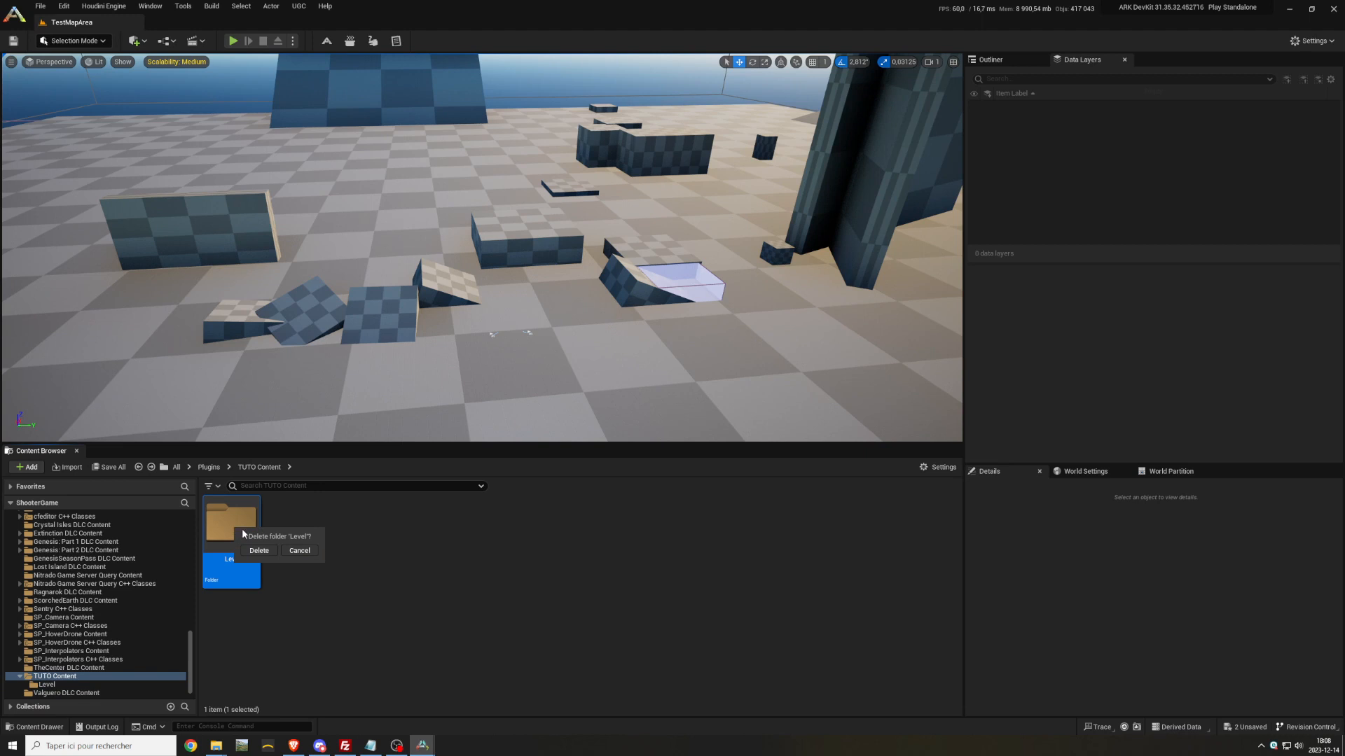
left_click(259, 550)
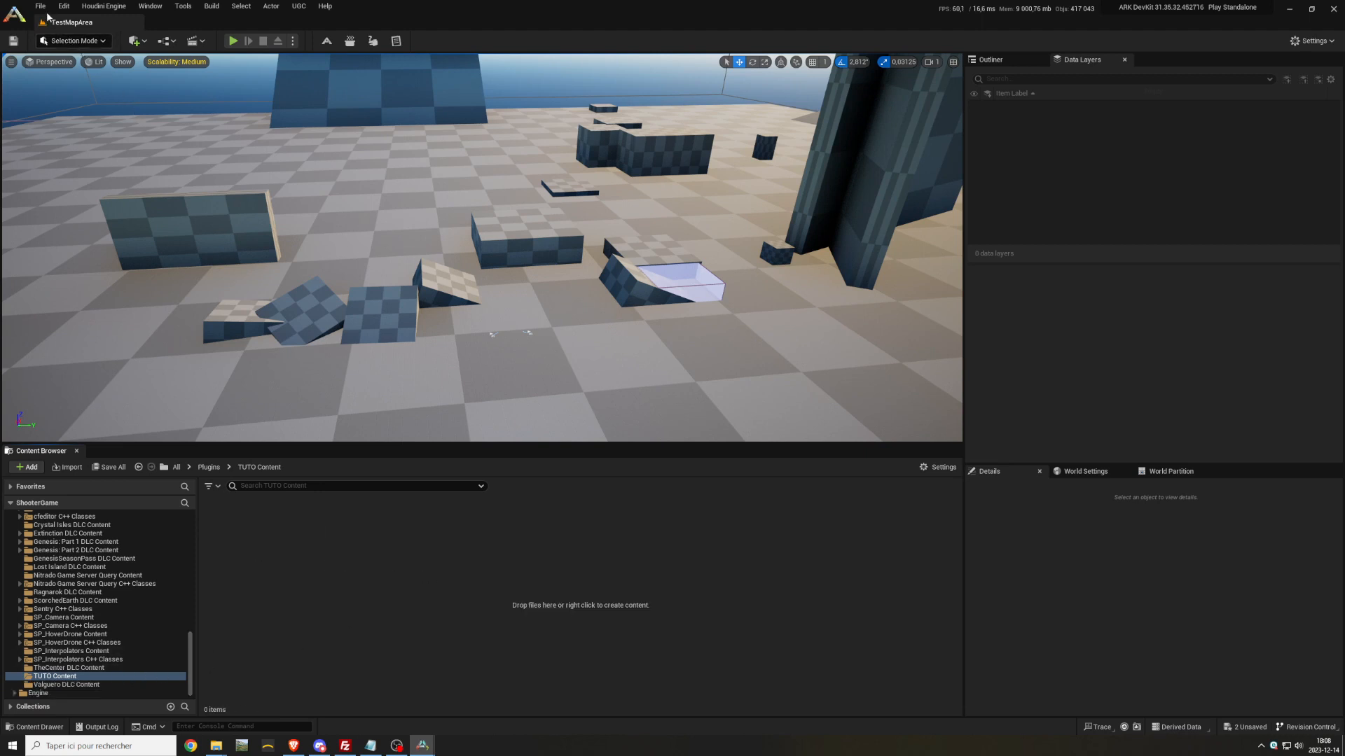
Step: Create a new untitled level of type Empty Open World
left_click(39, 6)
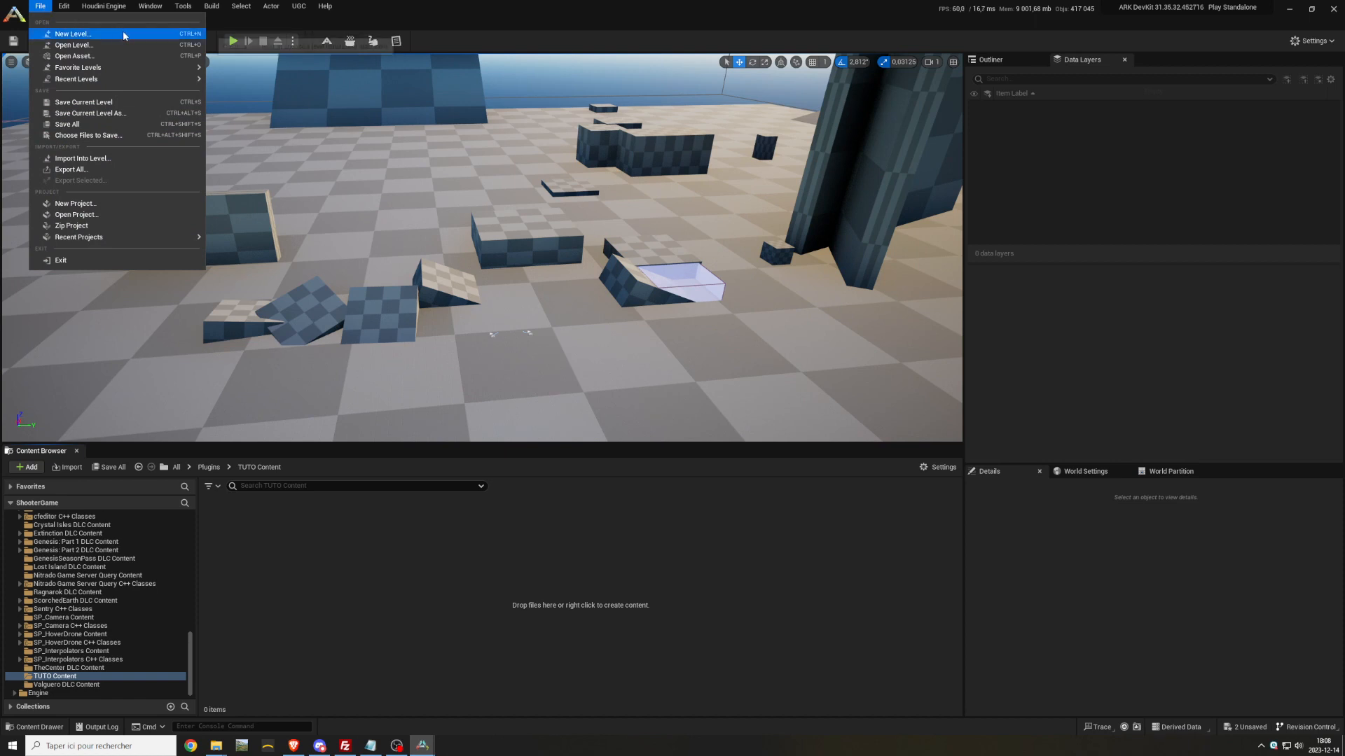
left_click(72, 34)
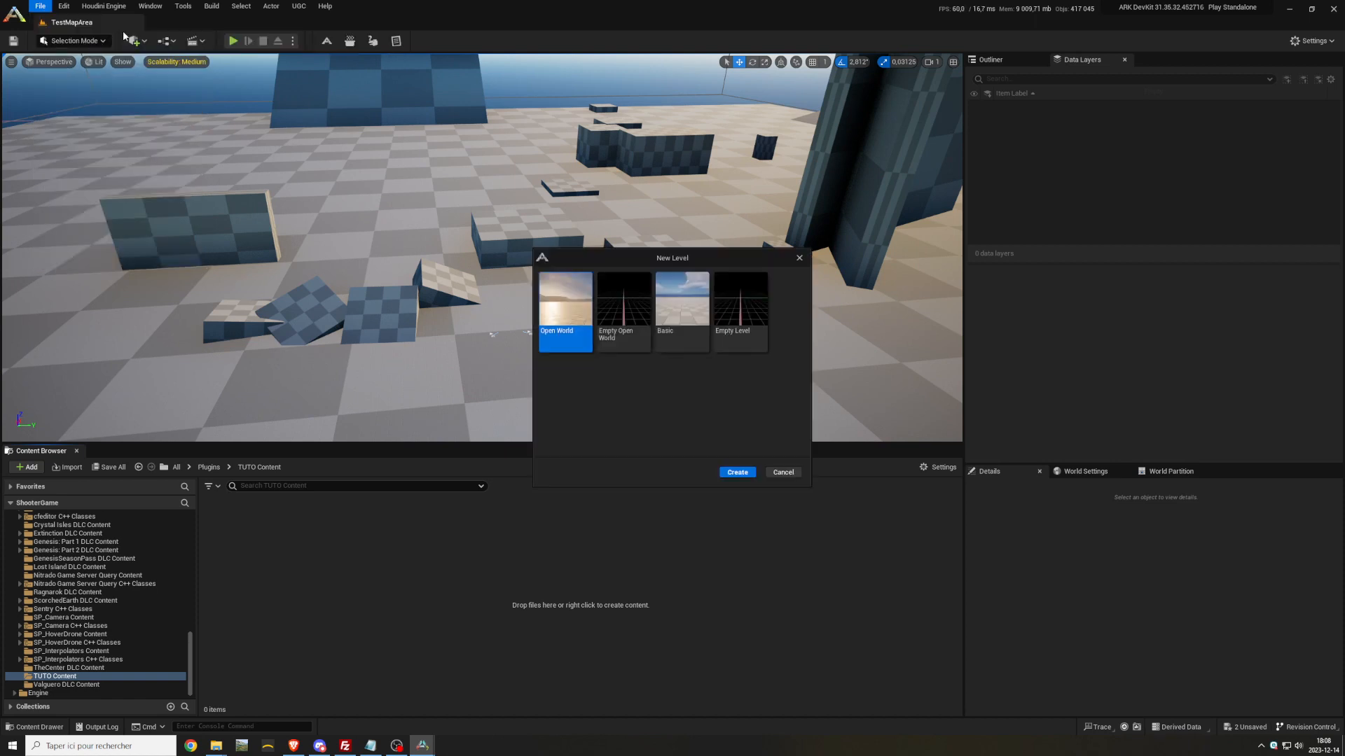
left_click(624, 310)
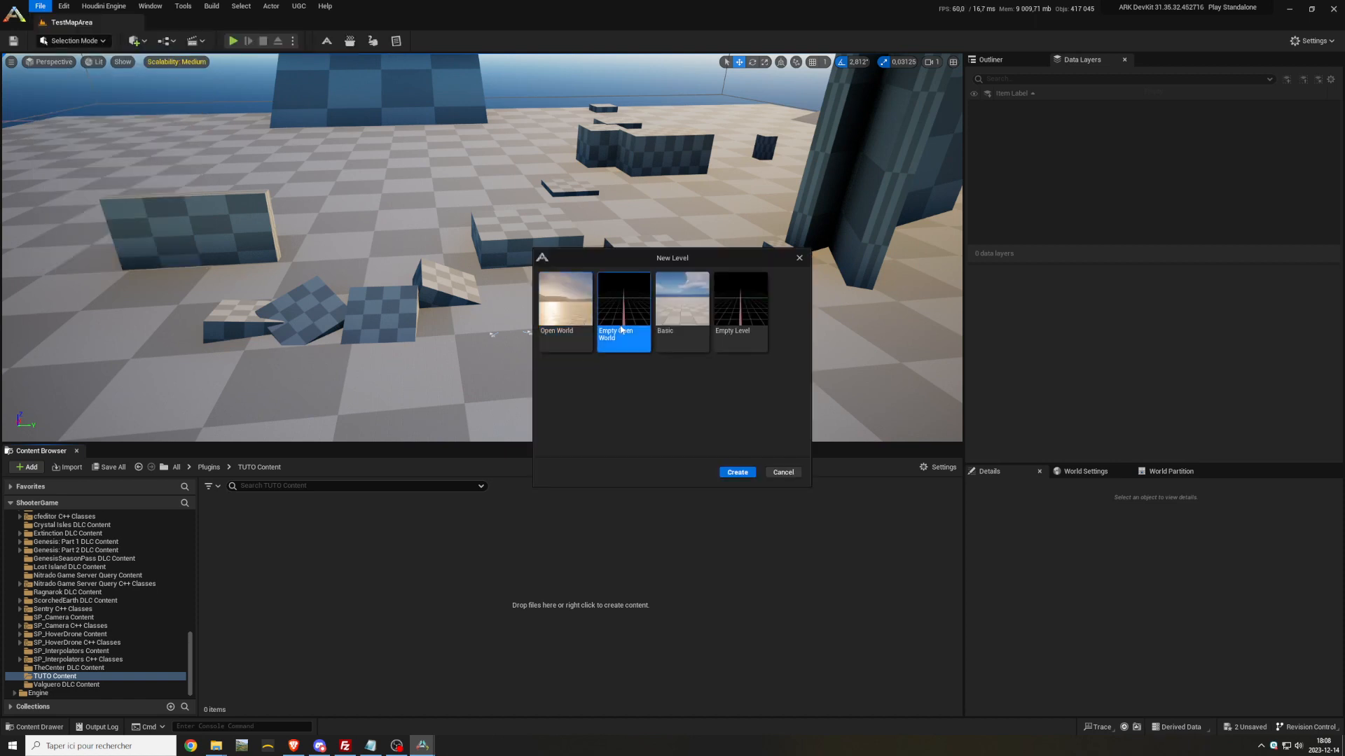
left_click(736, 471)
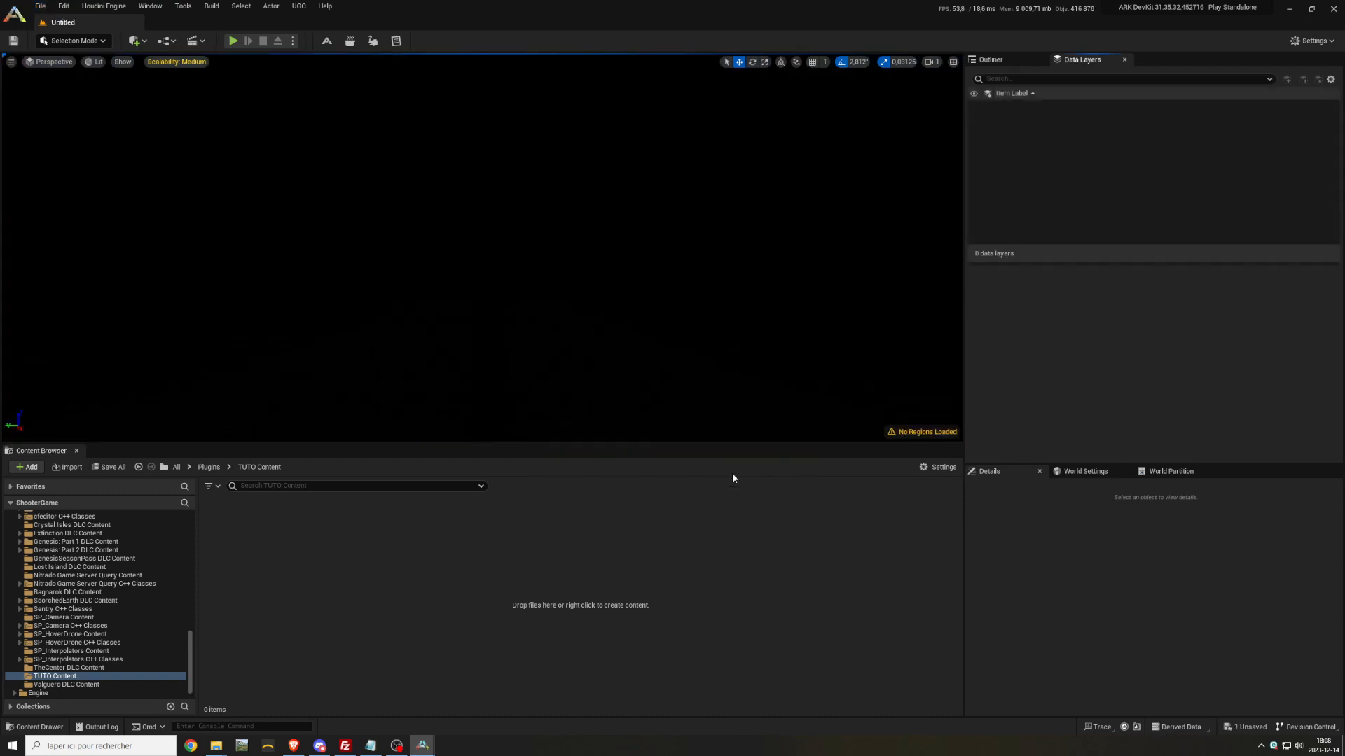
mouse_move(40, 6)
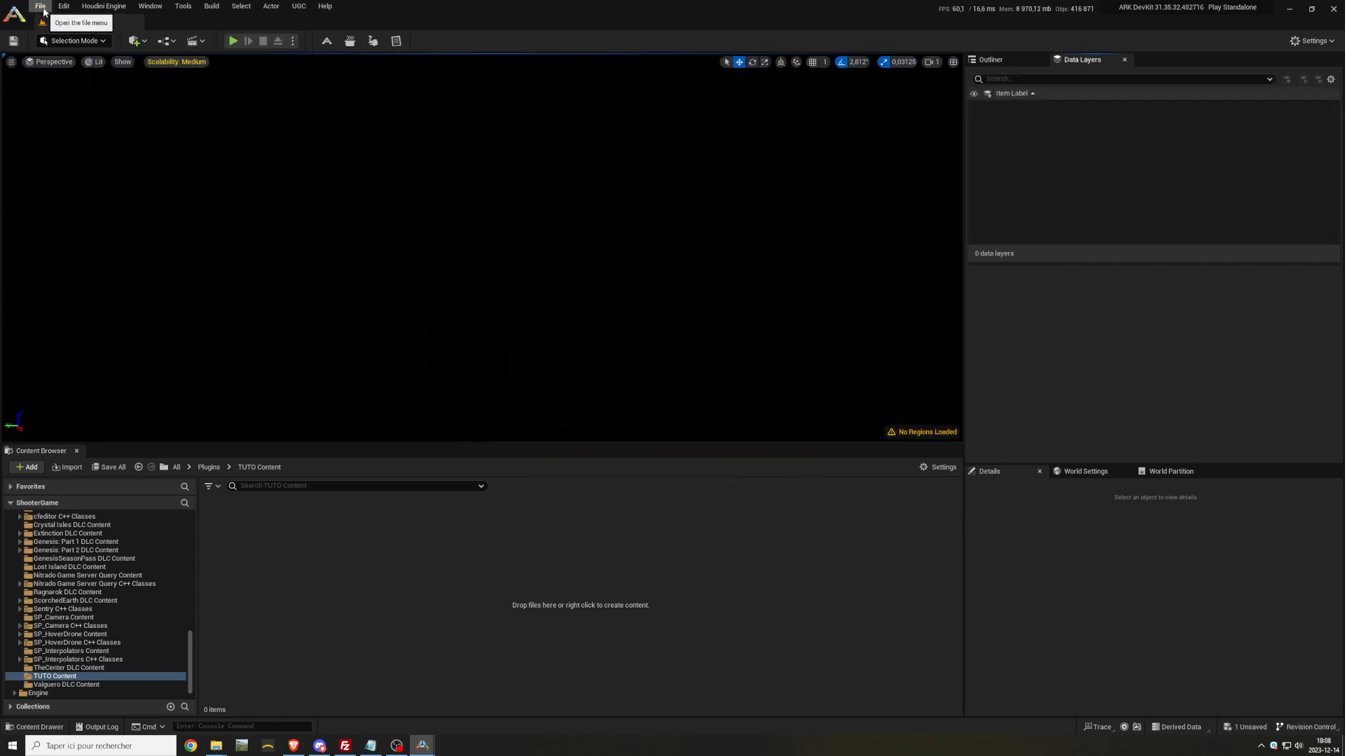
Step: Save the current level as Tuto_WP in the TUTO Content folder
left_click(40, 7)
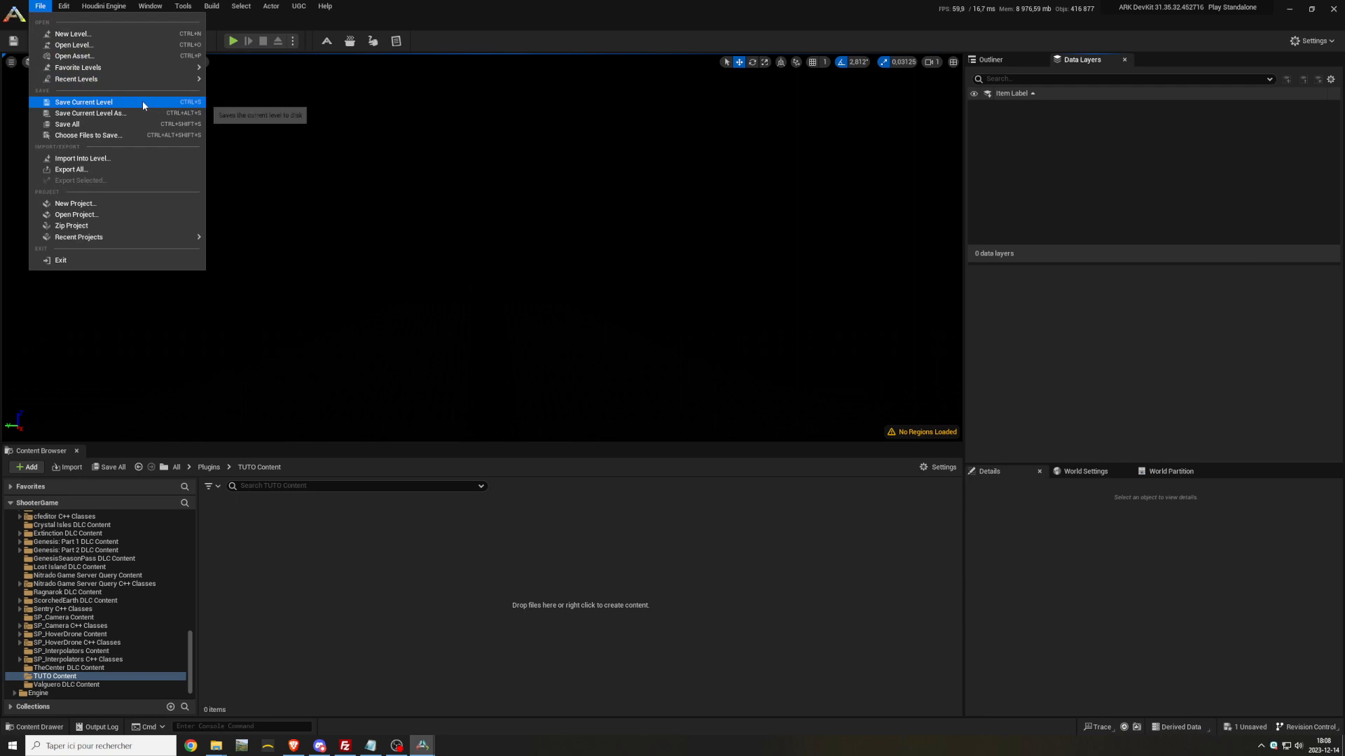
left_click(89, 112)
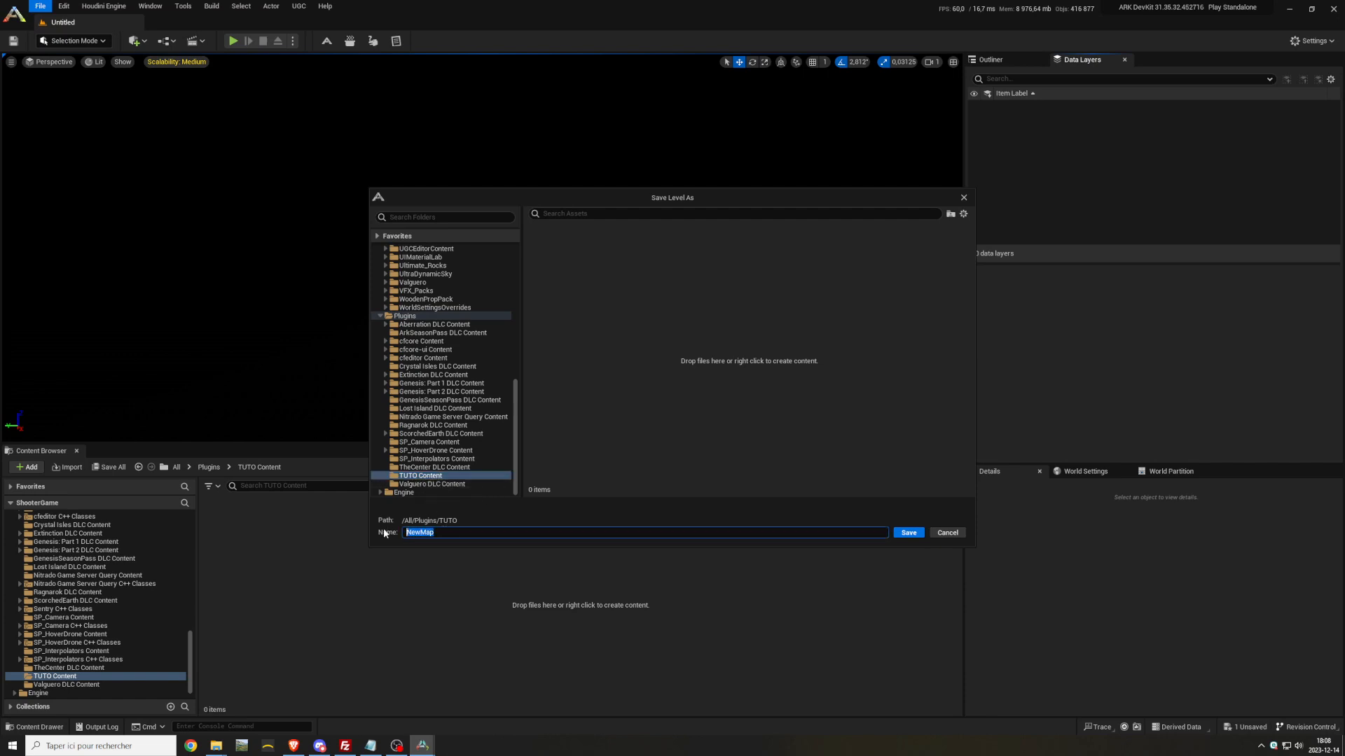
type("Tuto_WP")
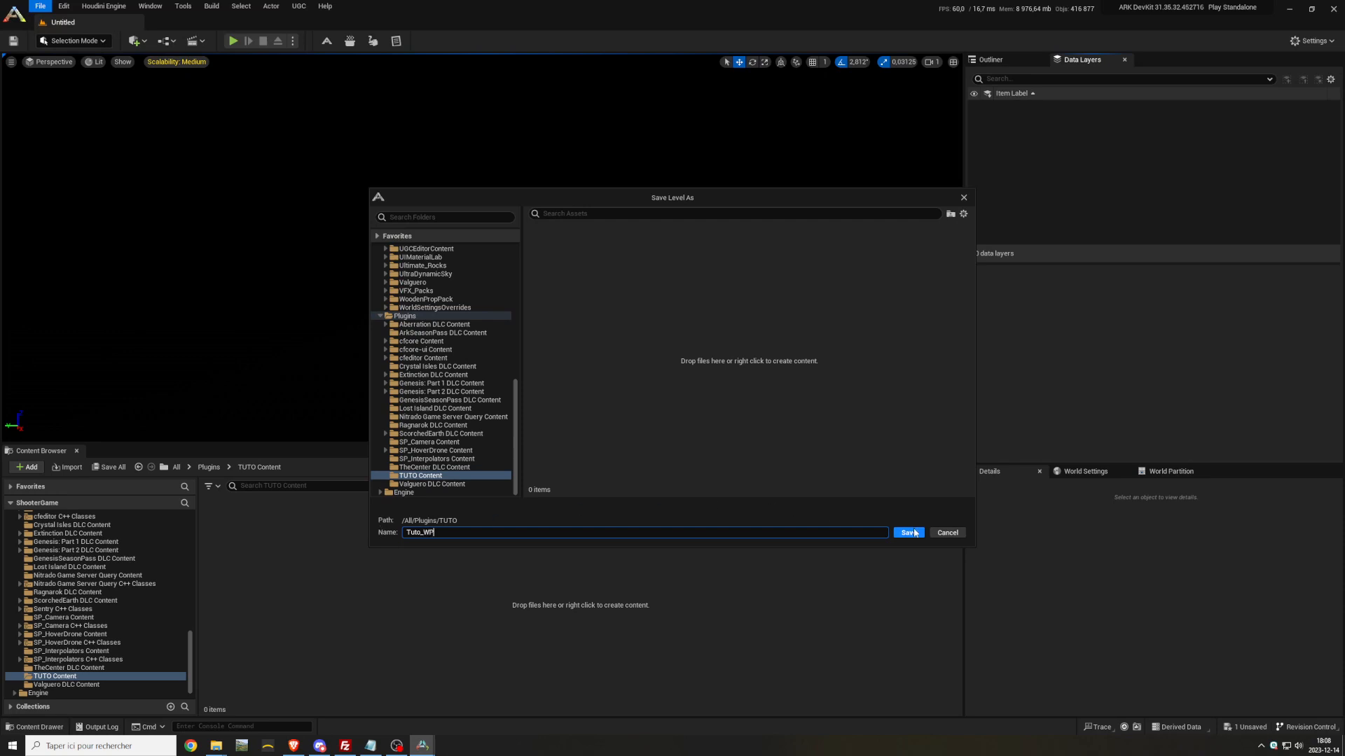
left_click(908, 533)
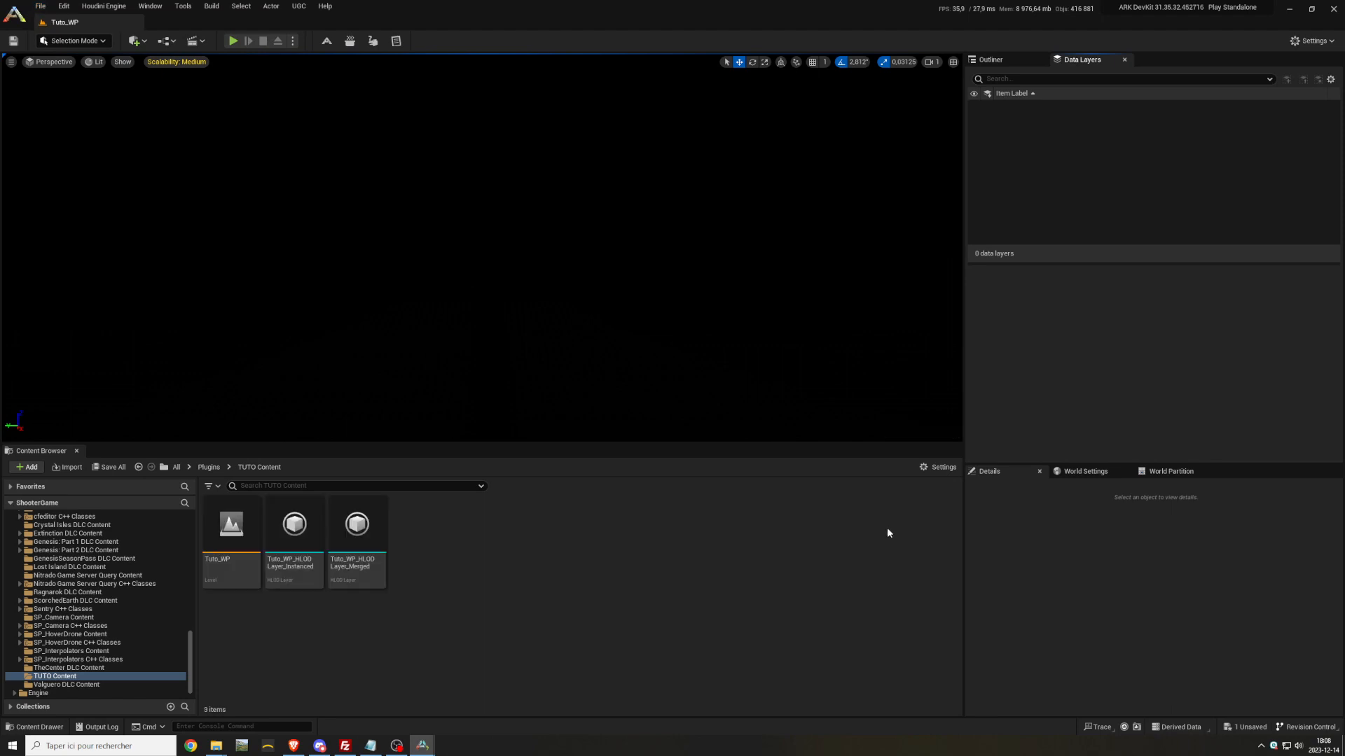
left_click(357, 523)
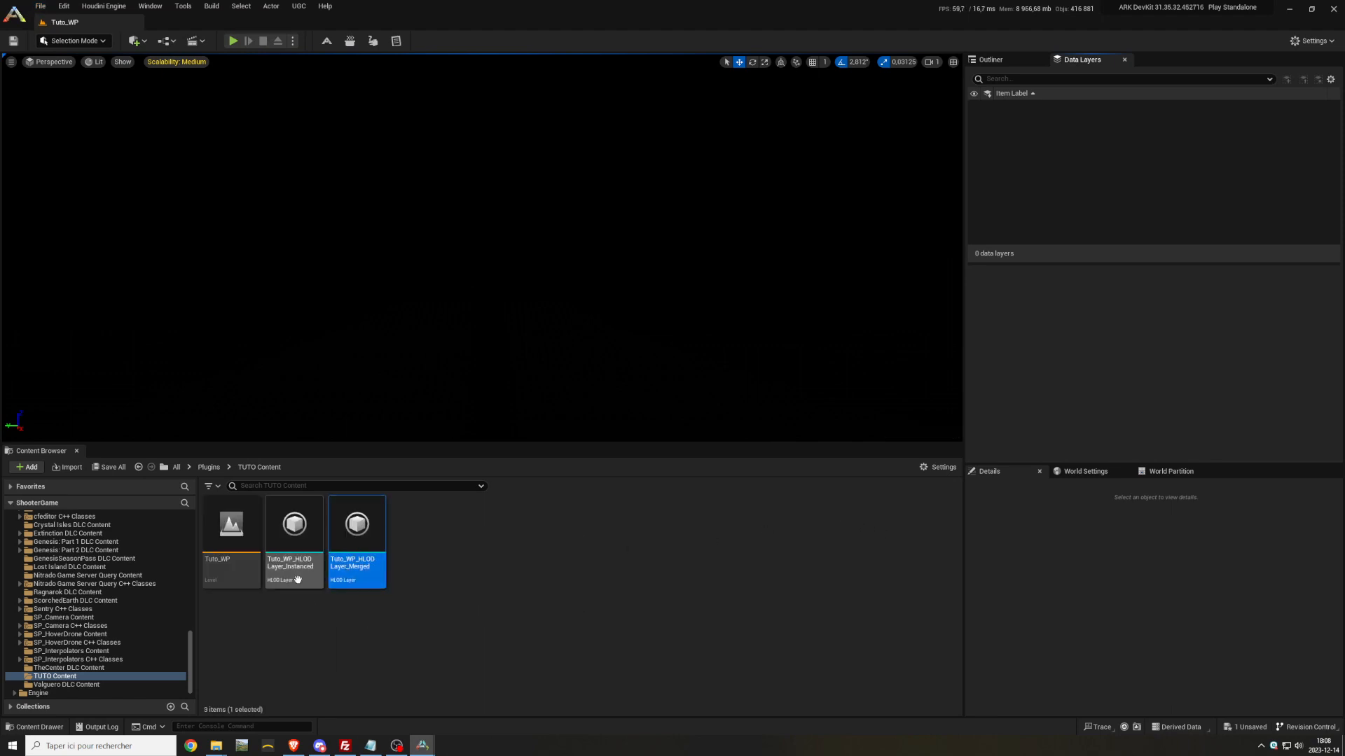
left_click(230, 524)
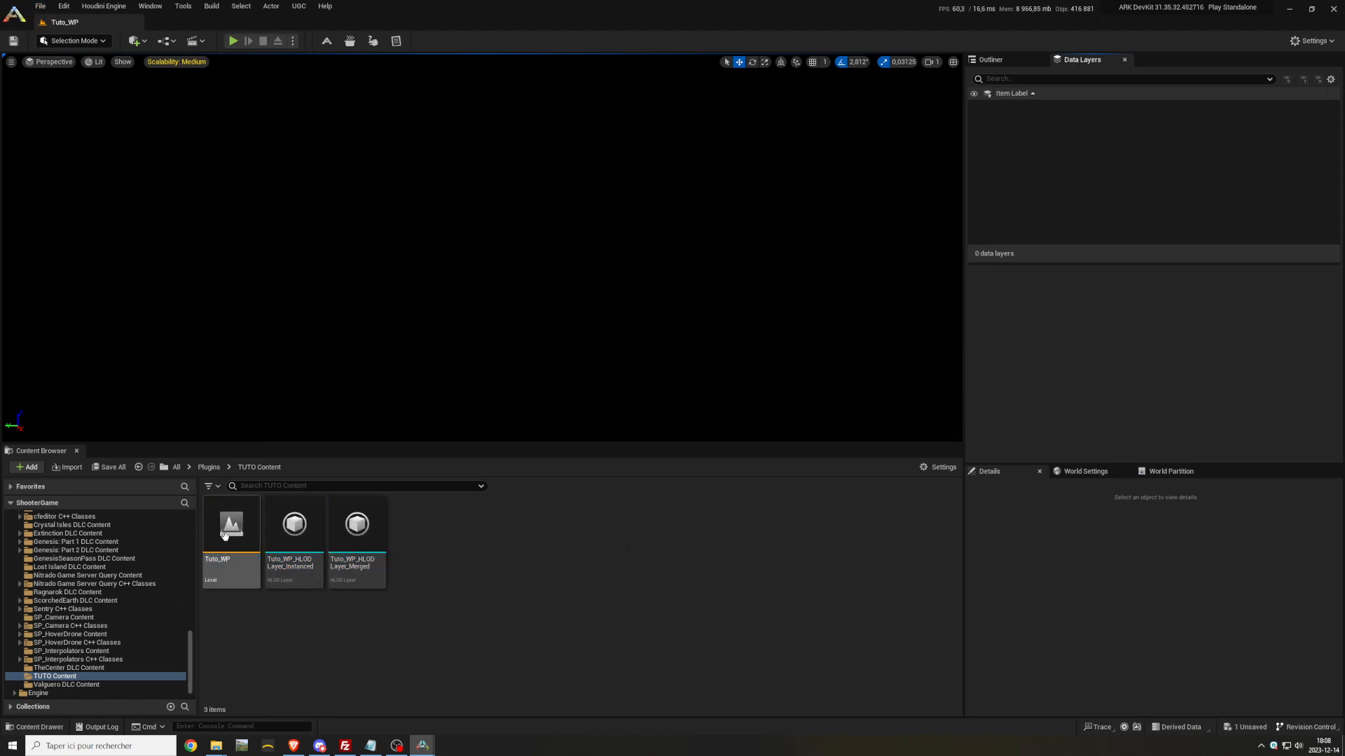
left_click(230, 523)
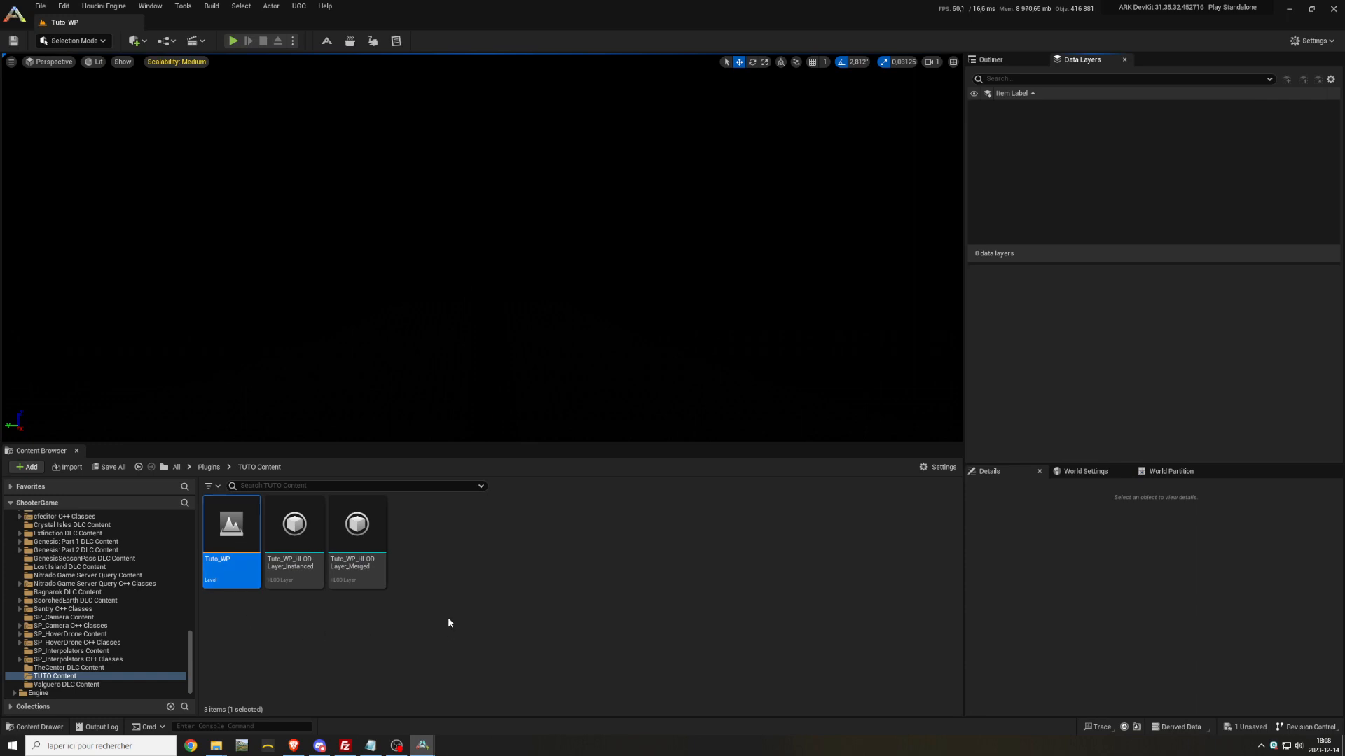
left_click(471, 617)
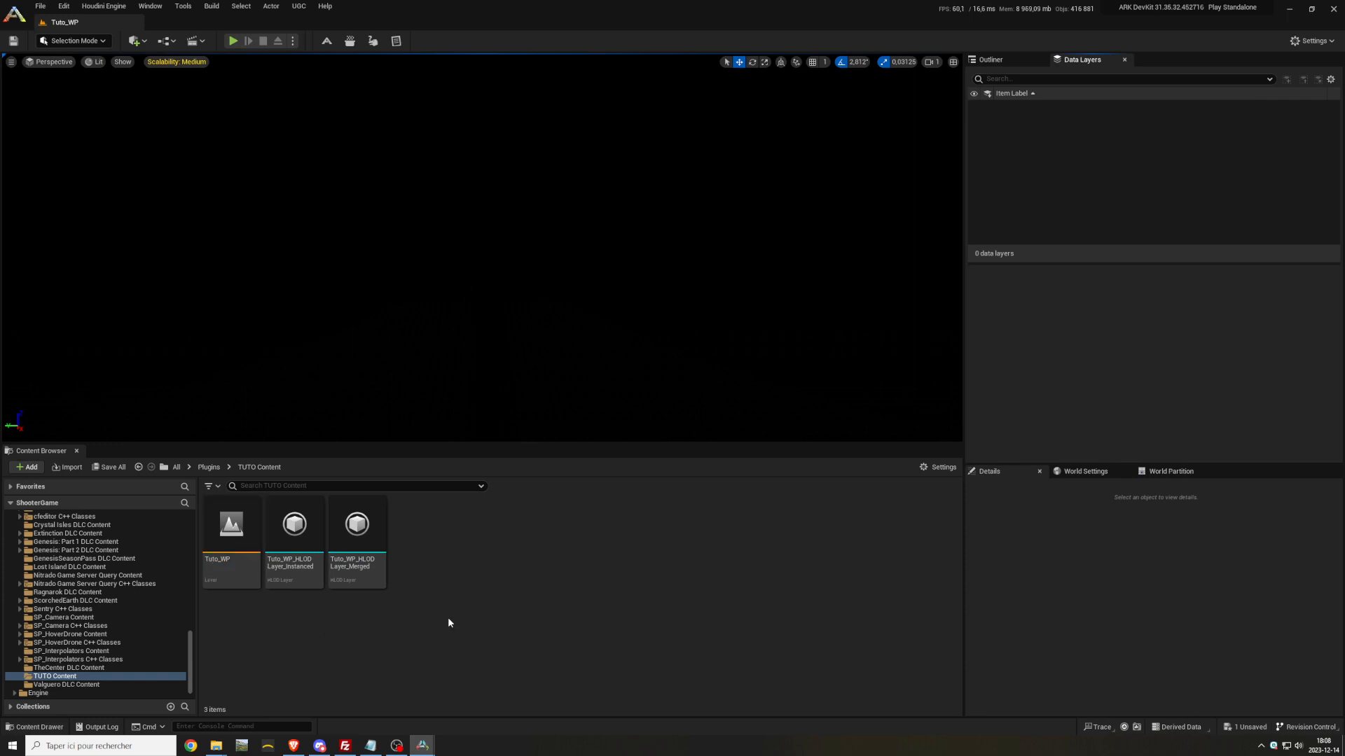